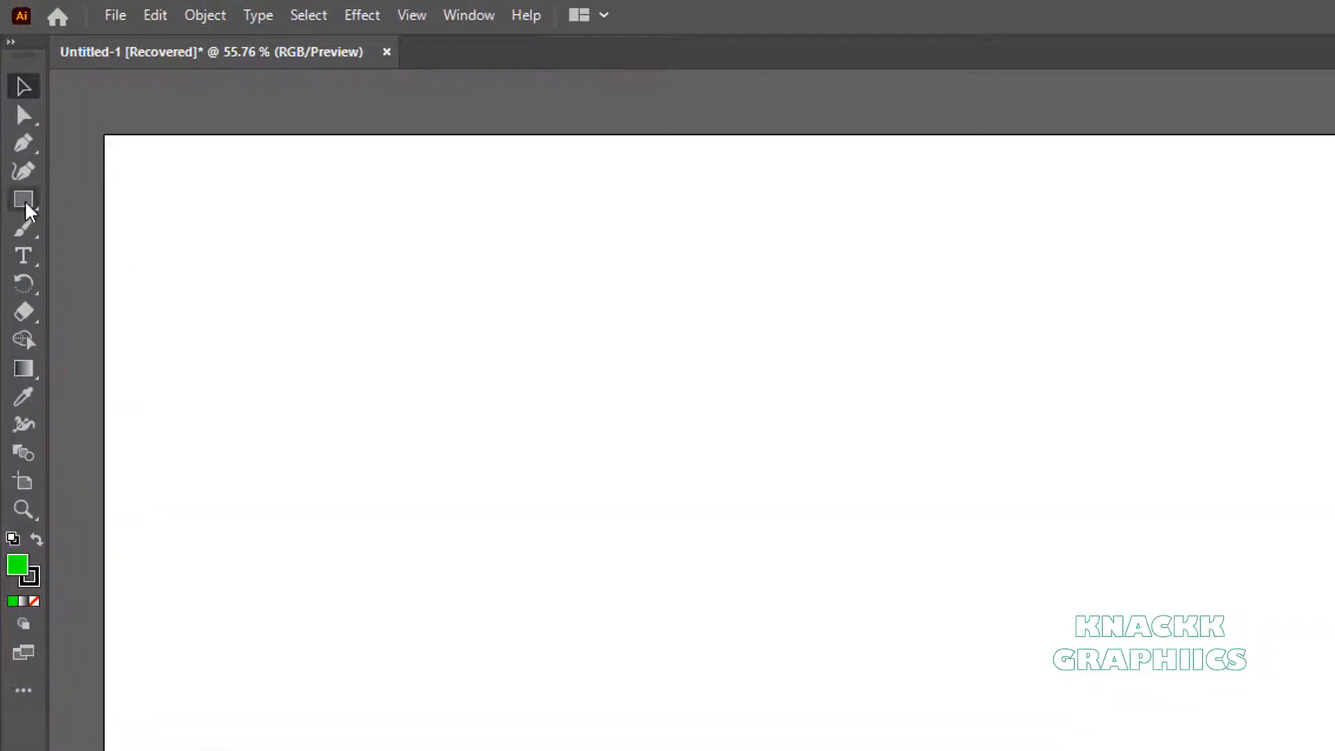
Step: Select the Rectangle tool, switch to the Advanced toolbar and reveal the shape tools flyout
{"action": "left_click", "coordinate": [24, 200]}
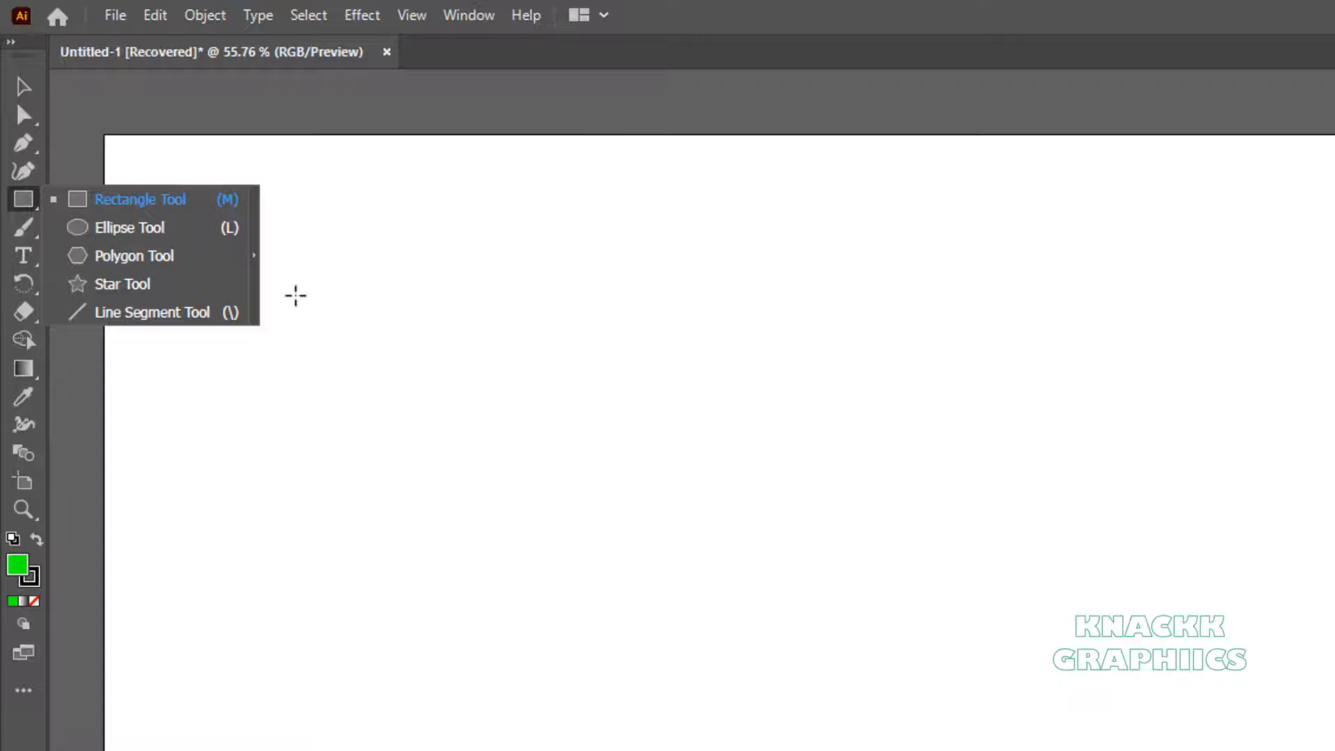
{"action": "left_click", "coordinate": [24, 690]}
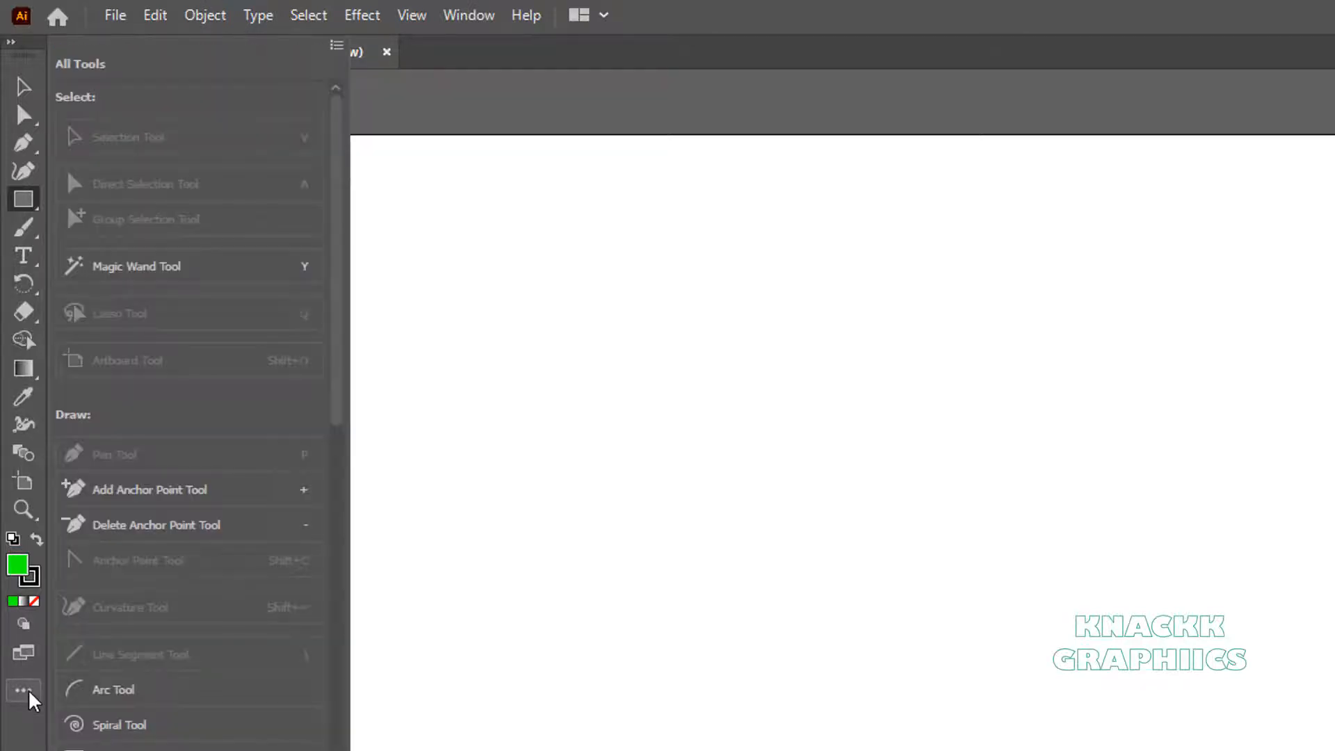
{"action": "left_click", "coordinate": [337, 44]}
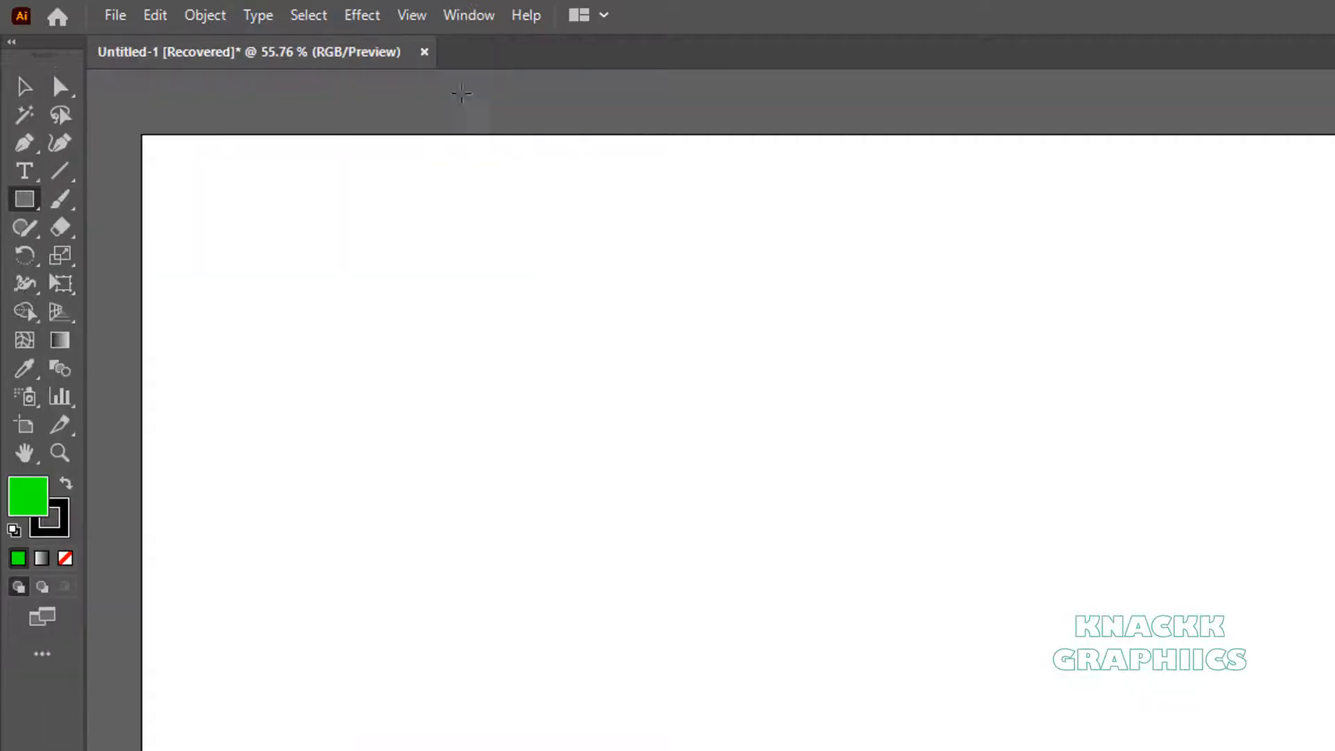
{"action": "left_click", "coordinate": [24, 199]}
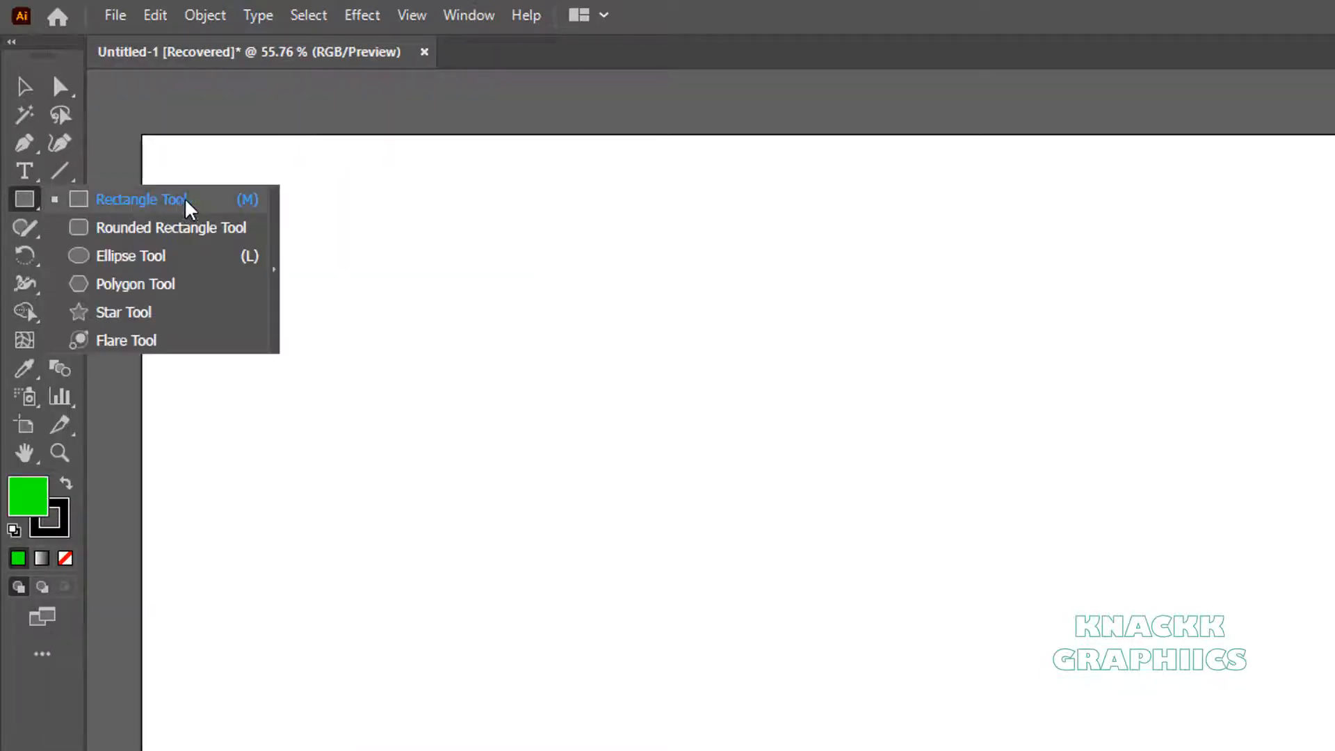
{"action": "mouse_move", "coordinate": [238, 256]}
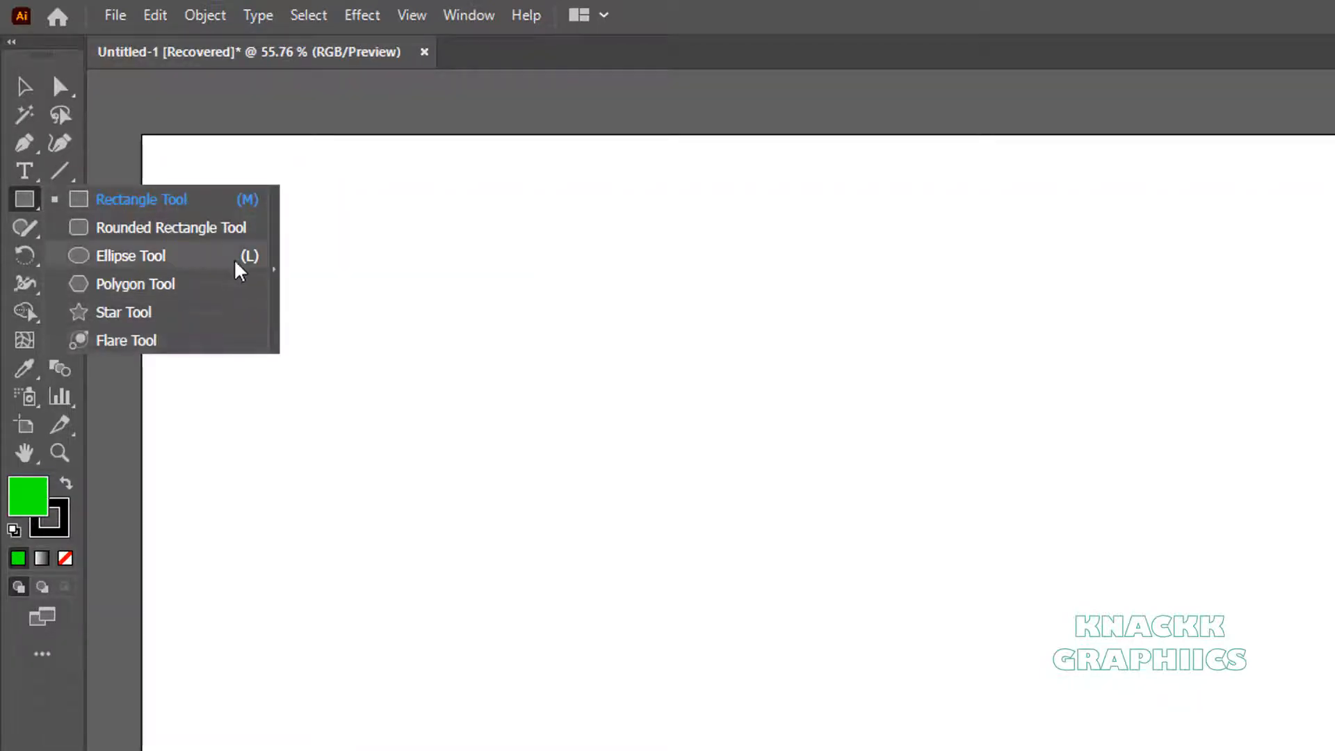
{"action": "mouse_move", "coordinate": [204, 209]}
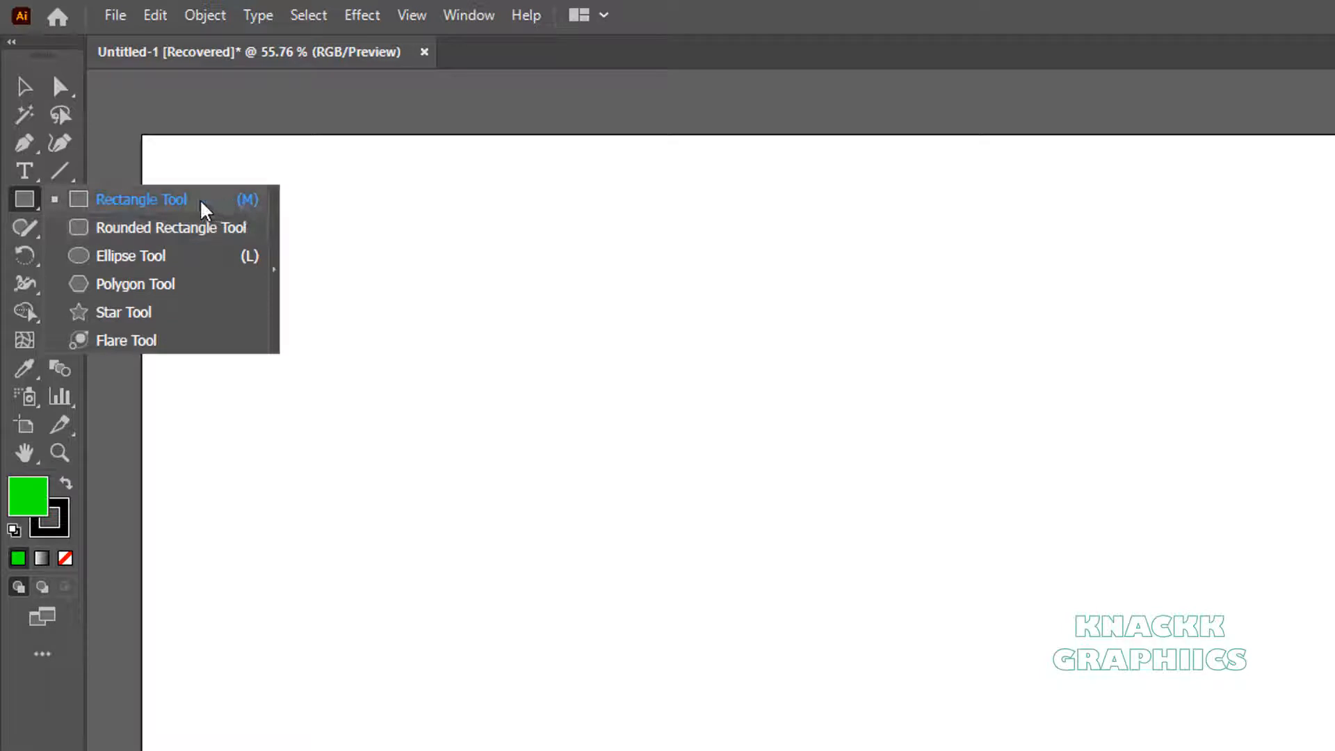
Step: Draw a wide green rectangle near the artboard's top-left corner
{"action": "left_click", "coordinate": [142, 199]}
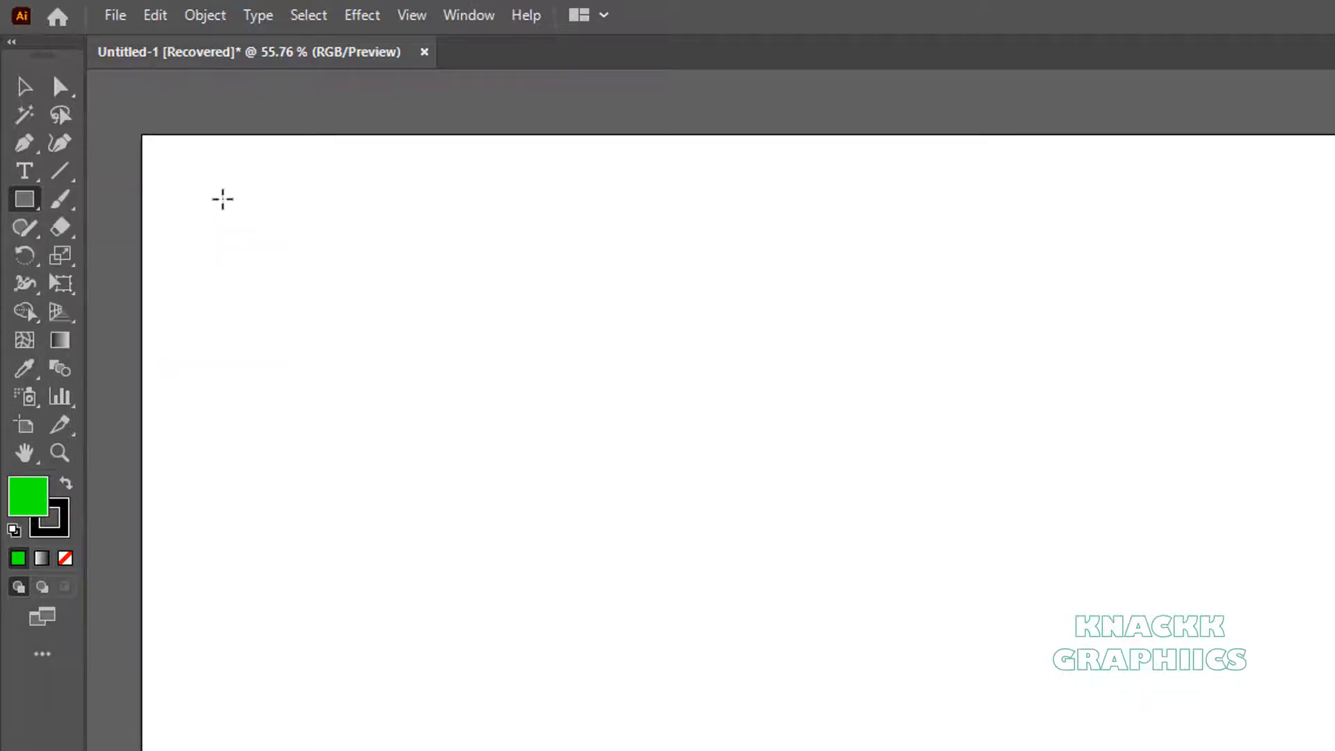
{"action": "left_click_drag", "start_coordinate": [220, 195], "coordinate": [260, 222]}
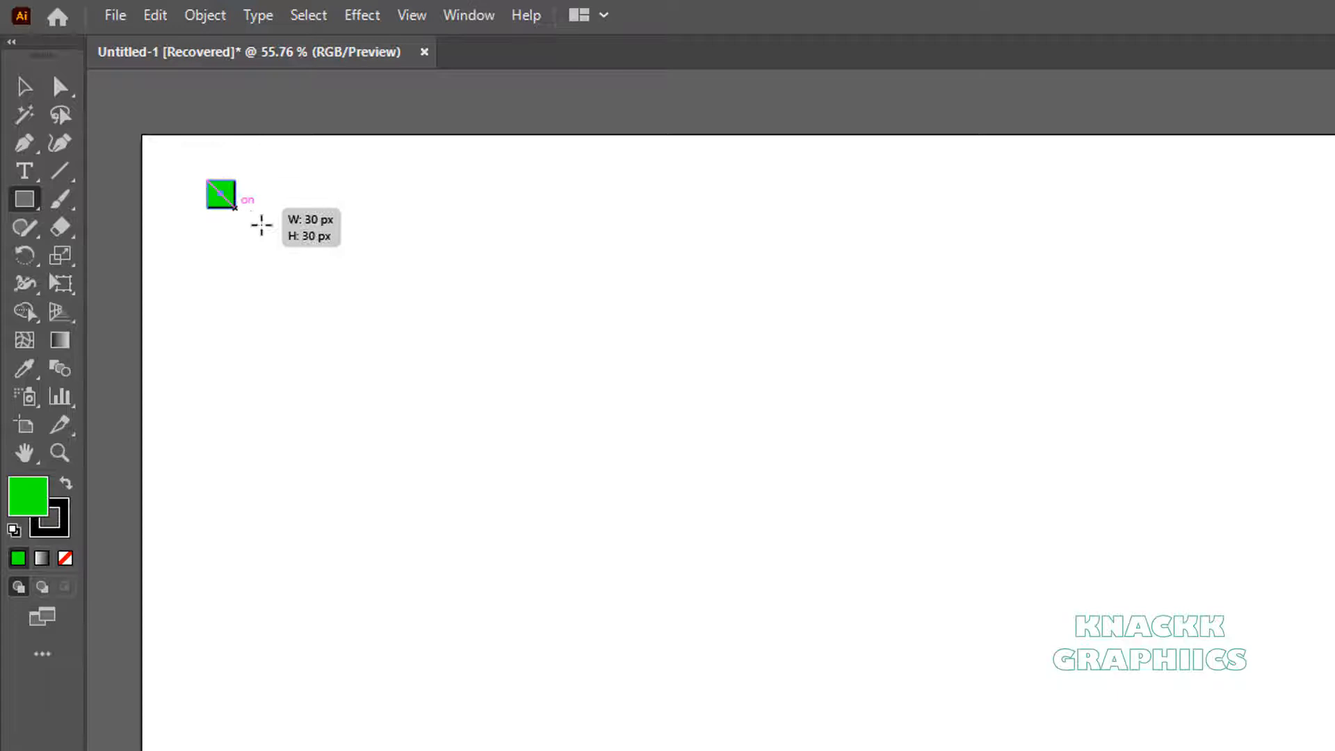
{"action": "left_click_drag", "start_coordinate": [220, 195], "coordinate": [485, 313]}
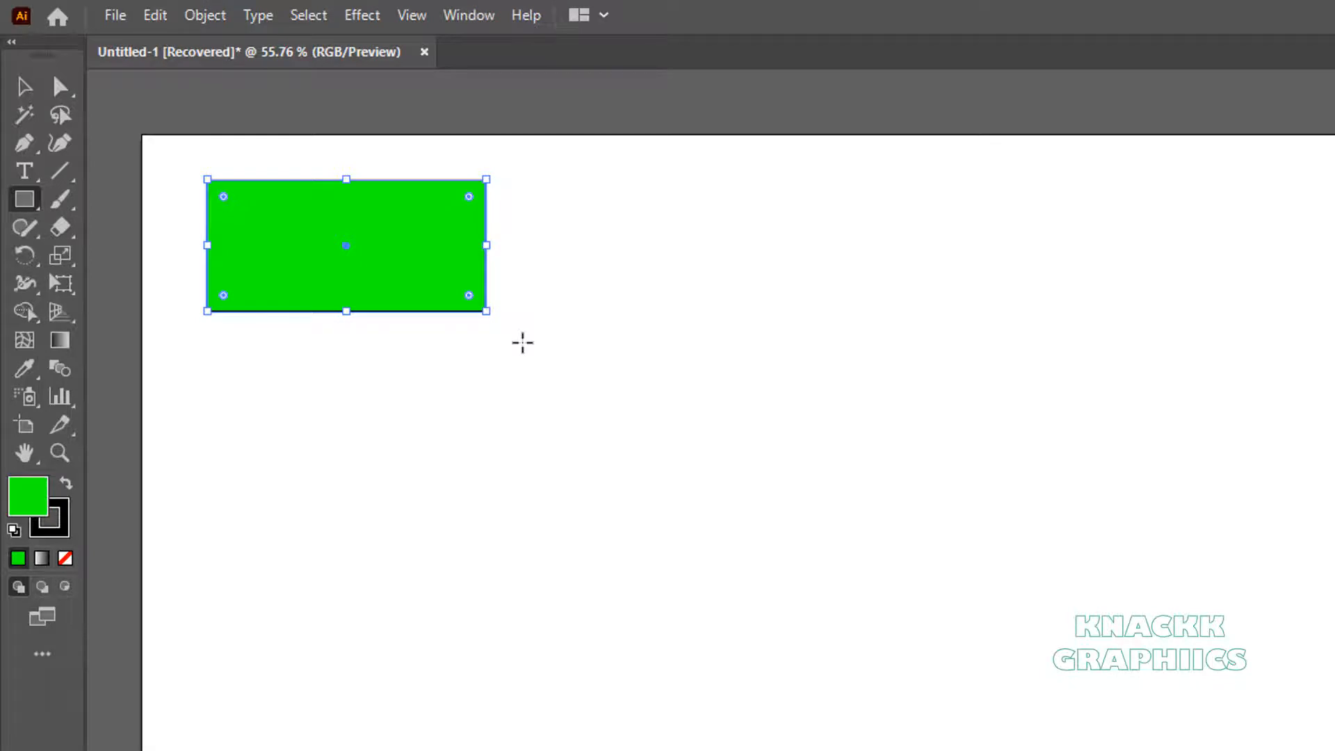
{"action": "mouse_move", "coordinate": [447, 70]}
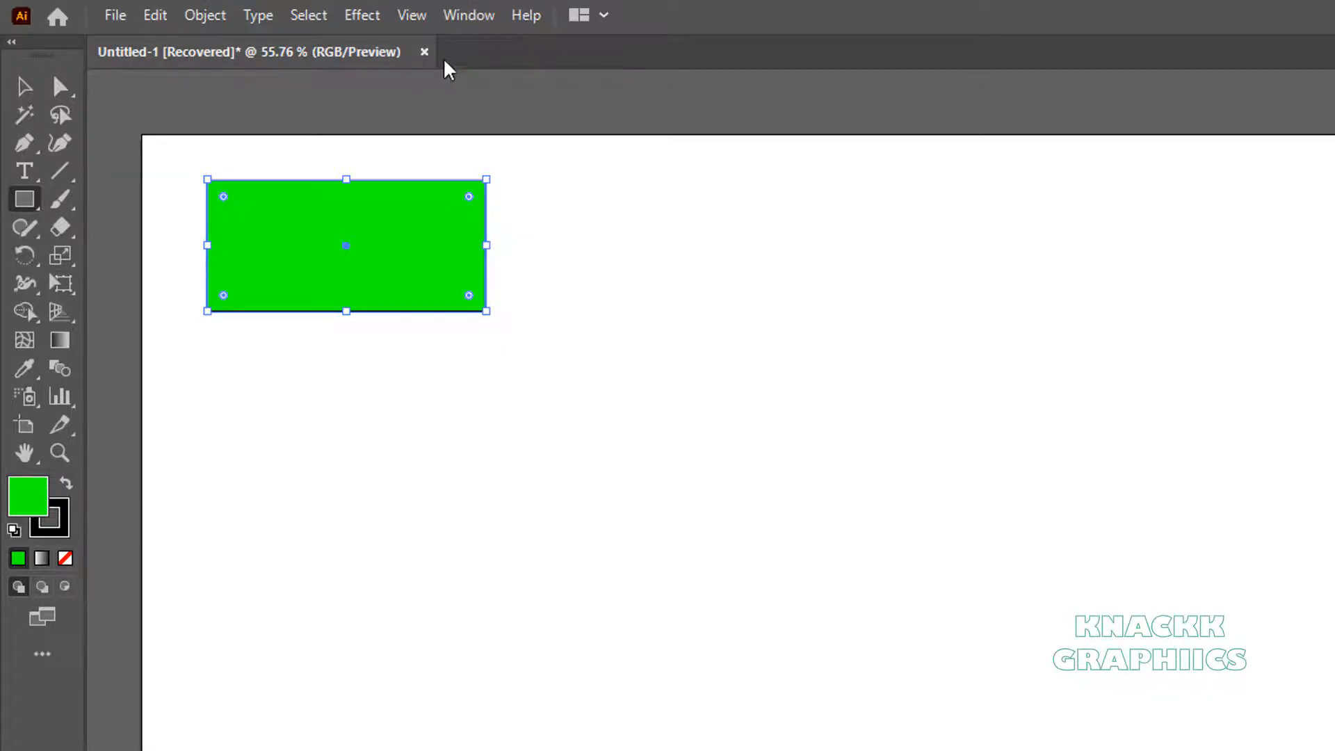
Step: Hide the rectangle's bounding box via View > Hide Bounding Box
{"action": "left_click", "coordinate": [411, 16]}
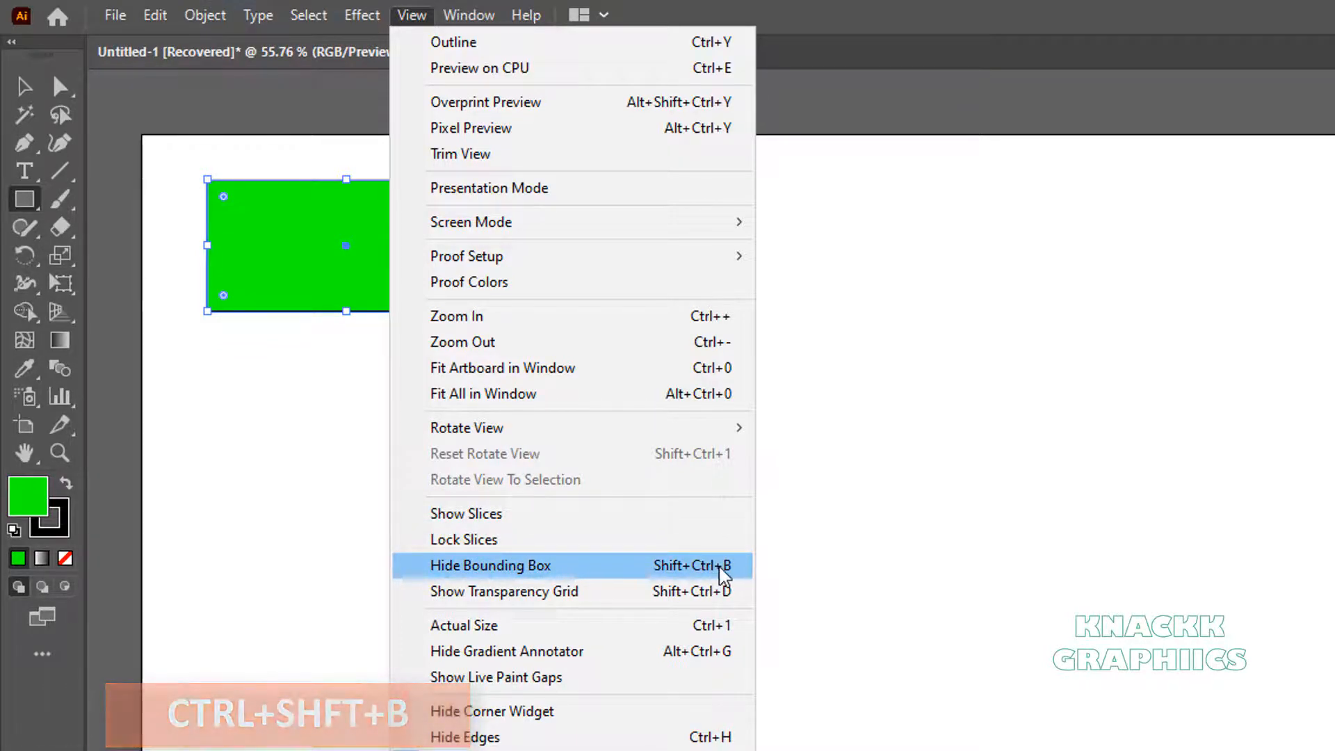
{"action": "left_click", "coordinate": [491, 566]}
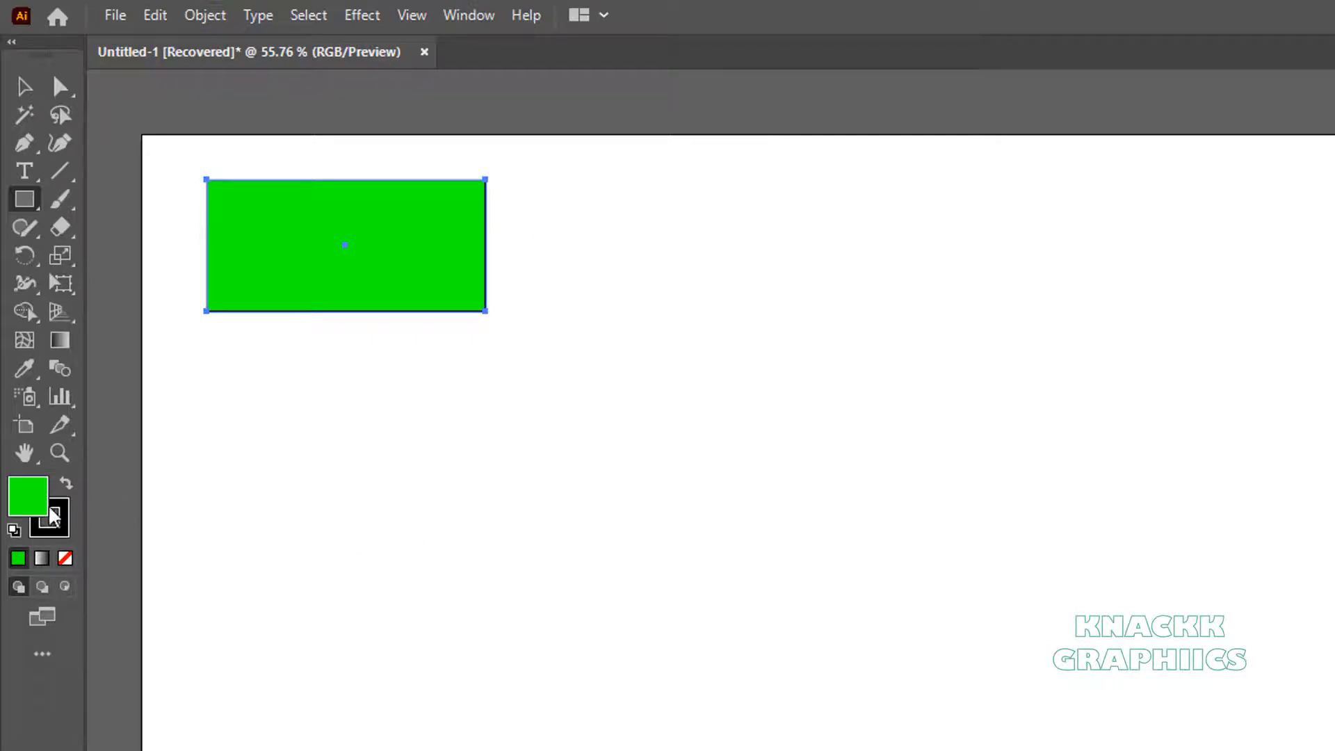
{"action": "mouse_move", "coordinate": [115, 513]}
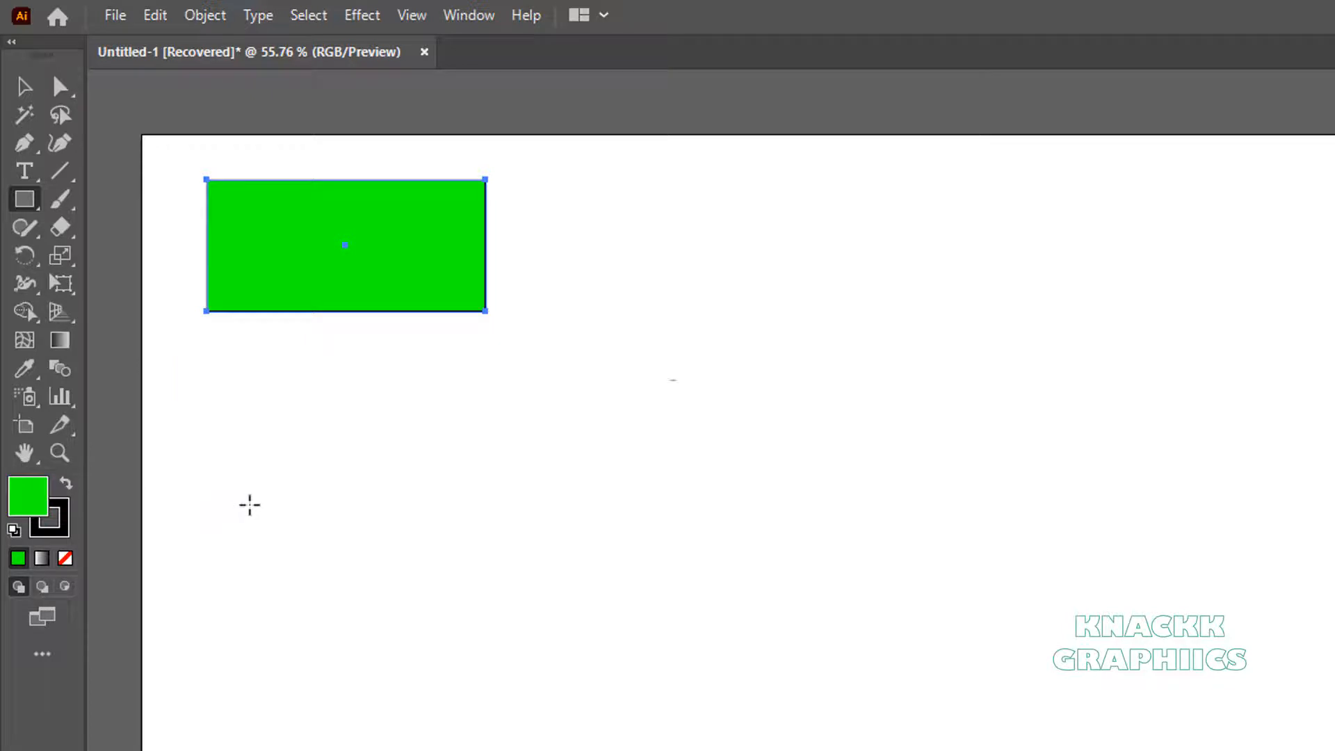
Step: Shift-drag a 400 by 400 px green square to the right of the first rectangle
{"action": "key", "text": "shift"}
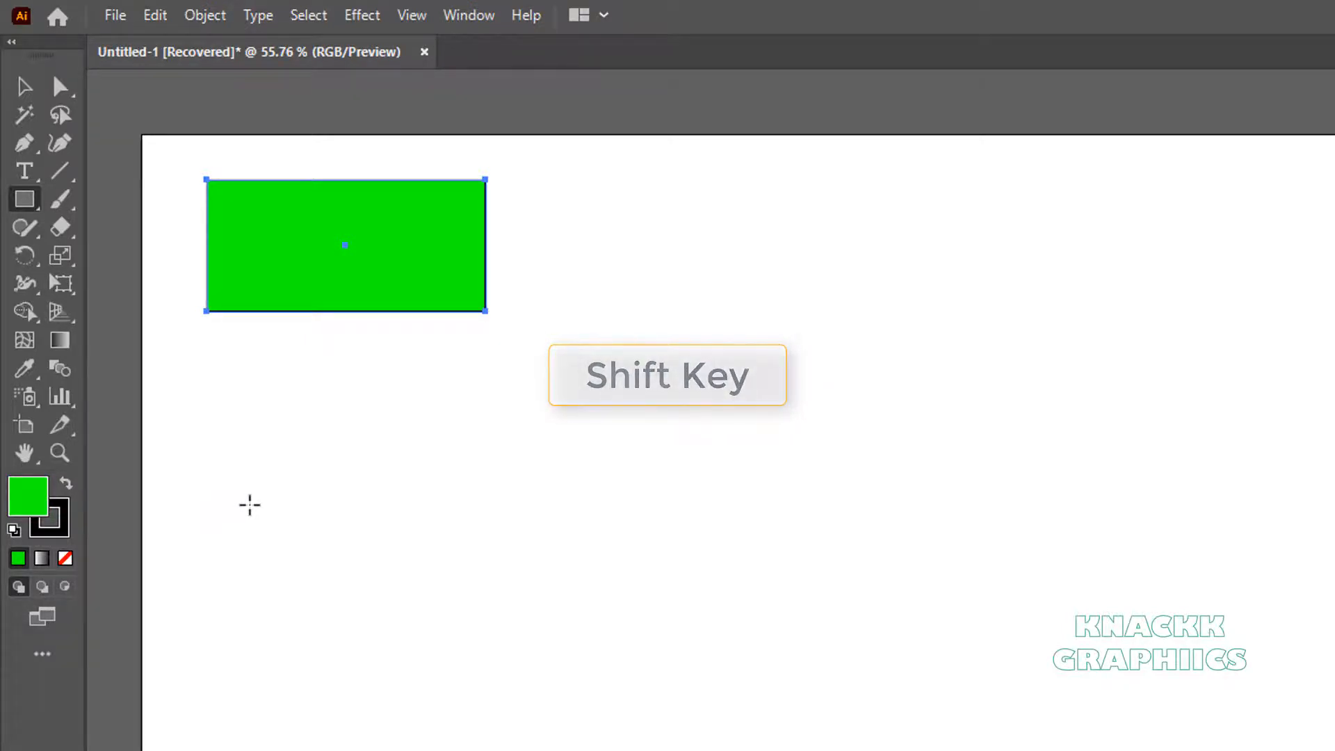
{"action": "key", "text": "shift"}
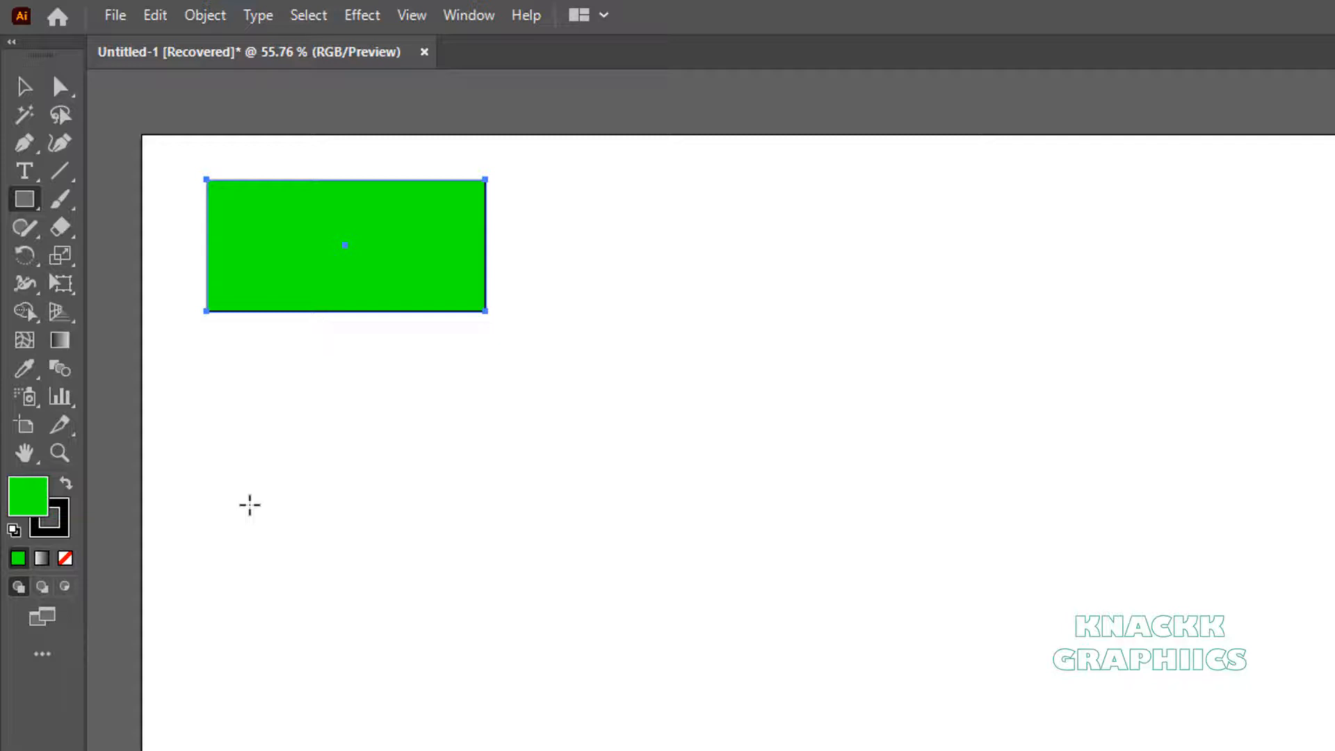
{"action": "mouse_move", "coordinate": [539, 389]}
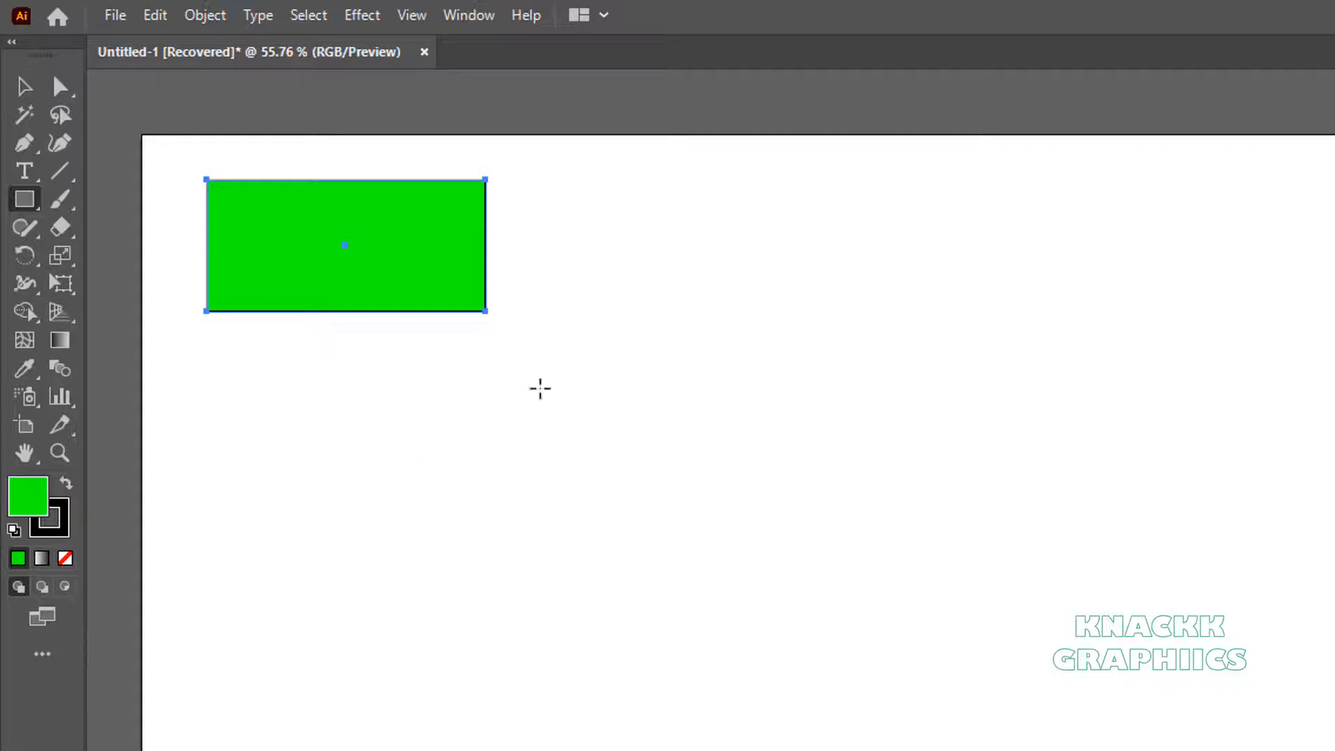
{"action": "left_click_drag", "start_coordinate": [570, 165], "coordinate": [890, 325]}
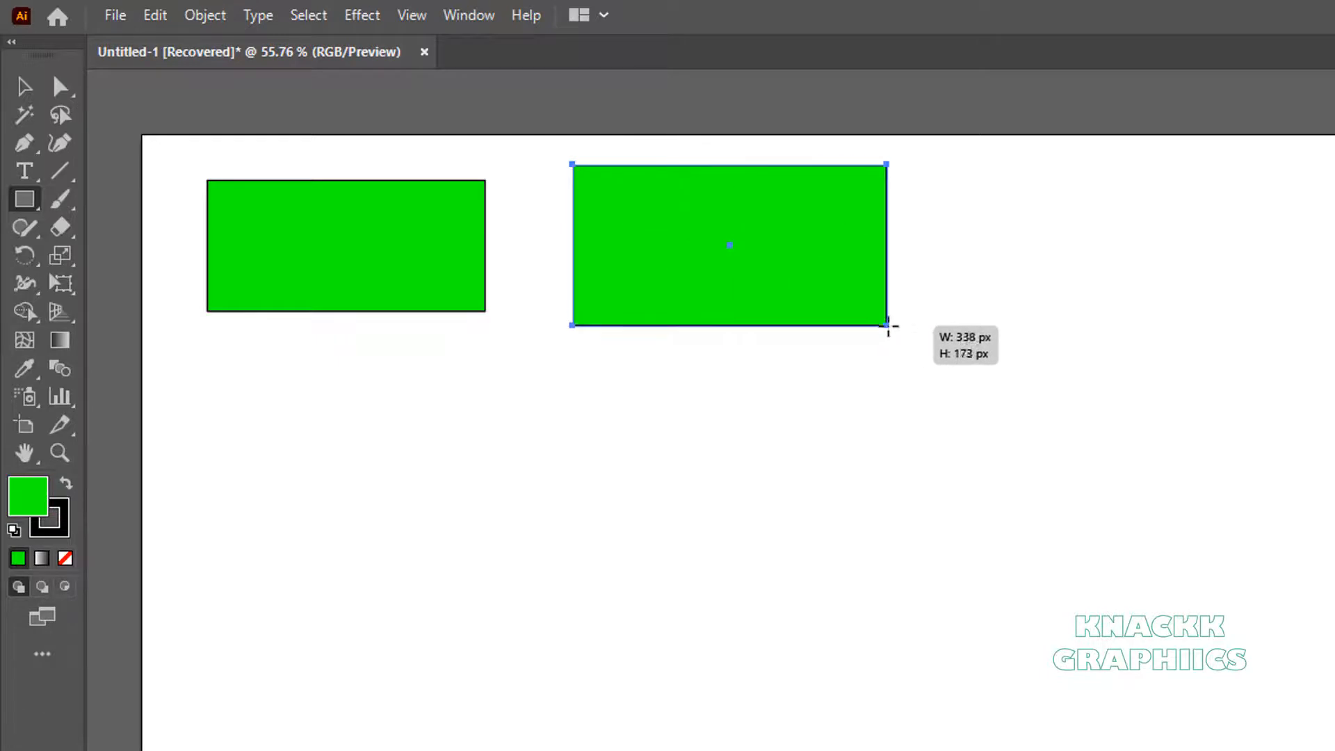
{"action": "left_click_drag", "start_coordinate": [888, 328], "coordinate": [944, 535]}
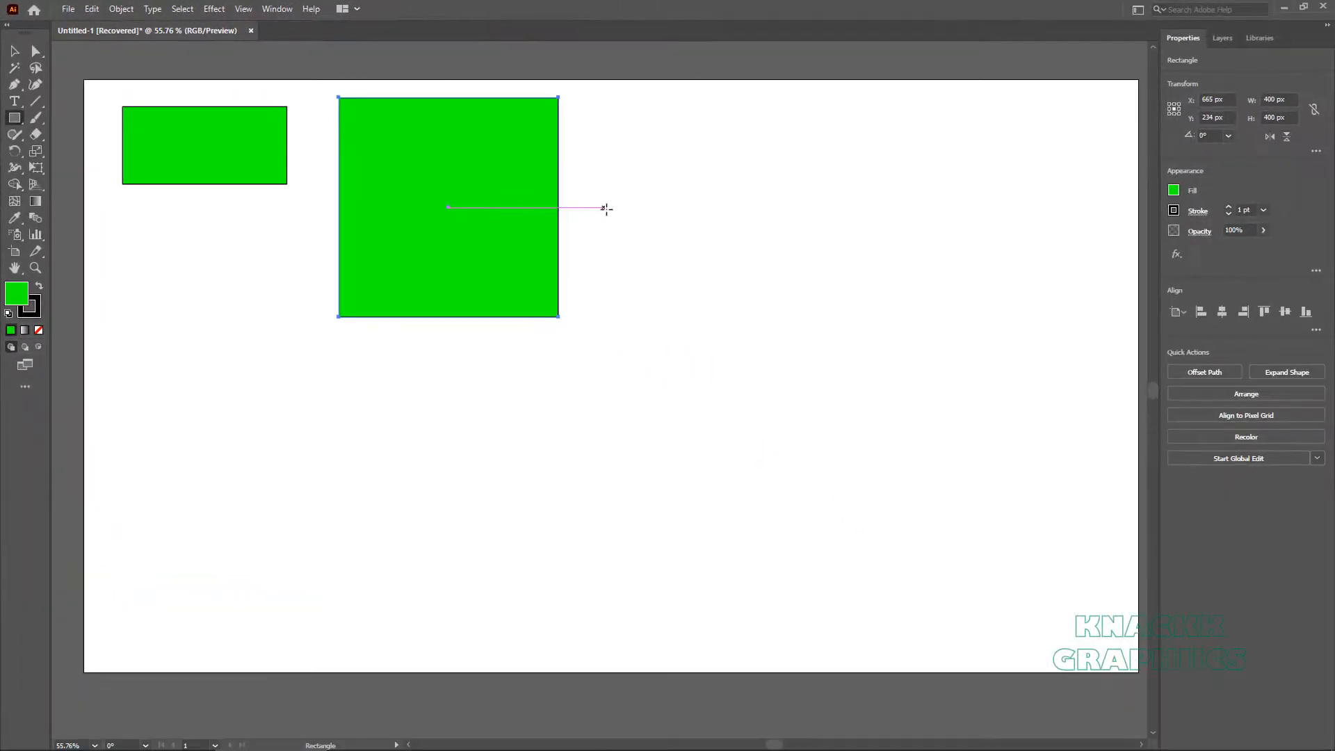
Step: Alt-drag a third rectangle outward from its centre, then clear all shapes from the artboard
{"action": "key", "text": "alt"}
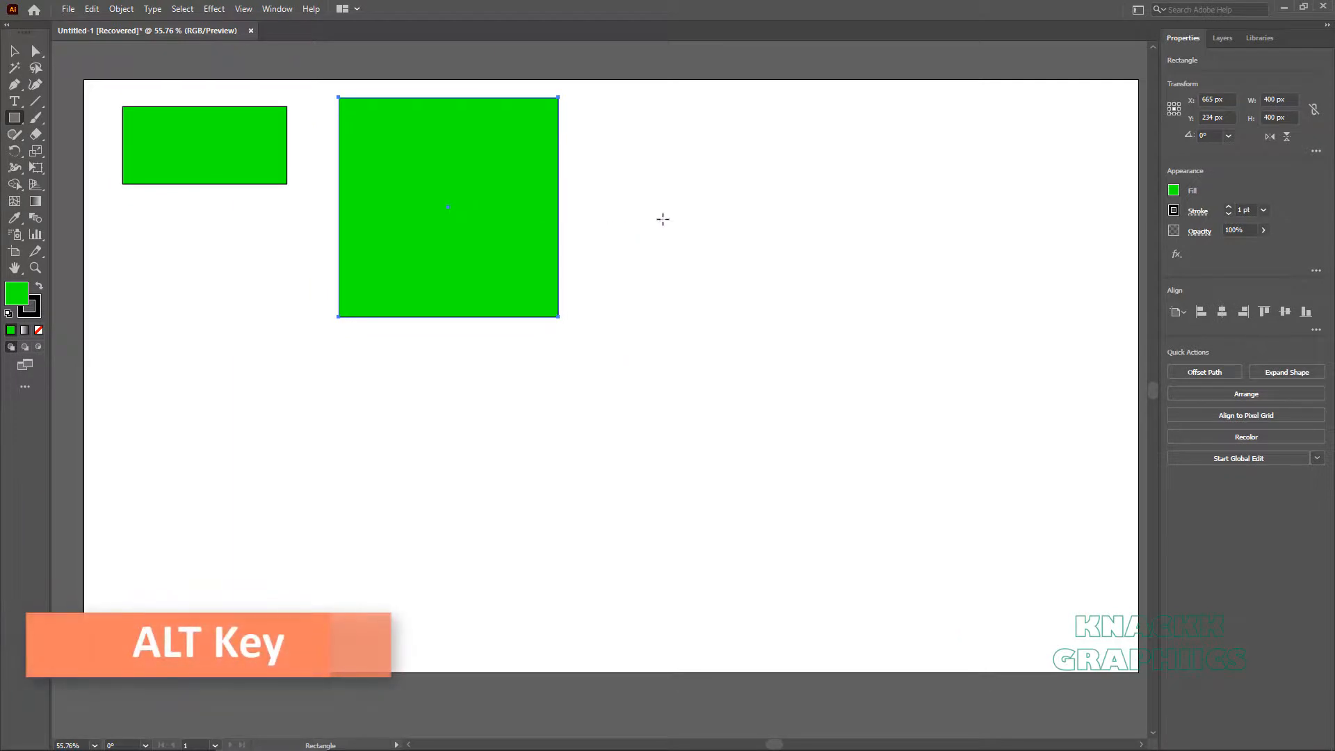
{"action": "mouse_move", "coordinate": [741, 197]}
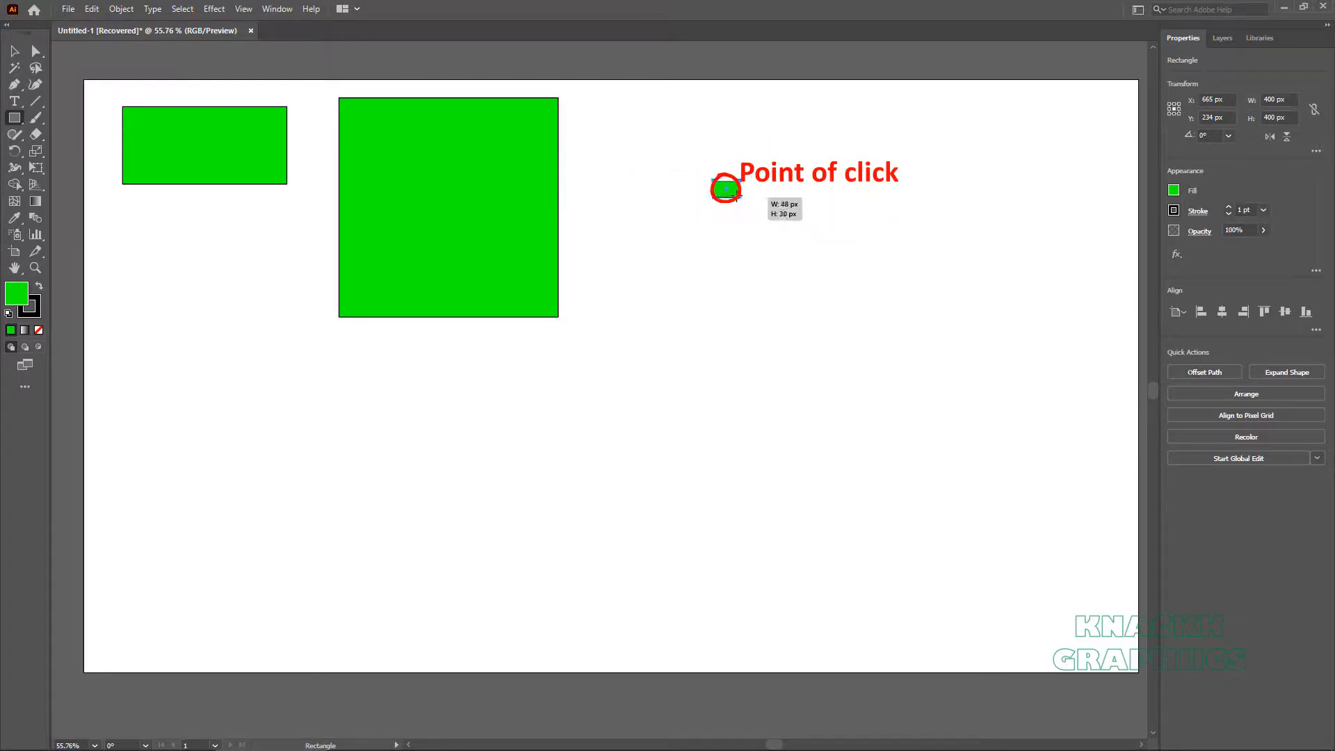
{"action": "left_click_drag", "start_coordinate": [724, 188], "coordinate": [826, 230]}
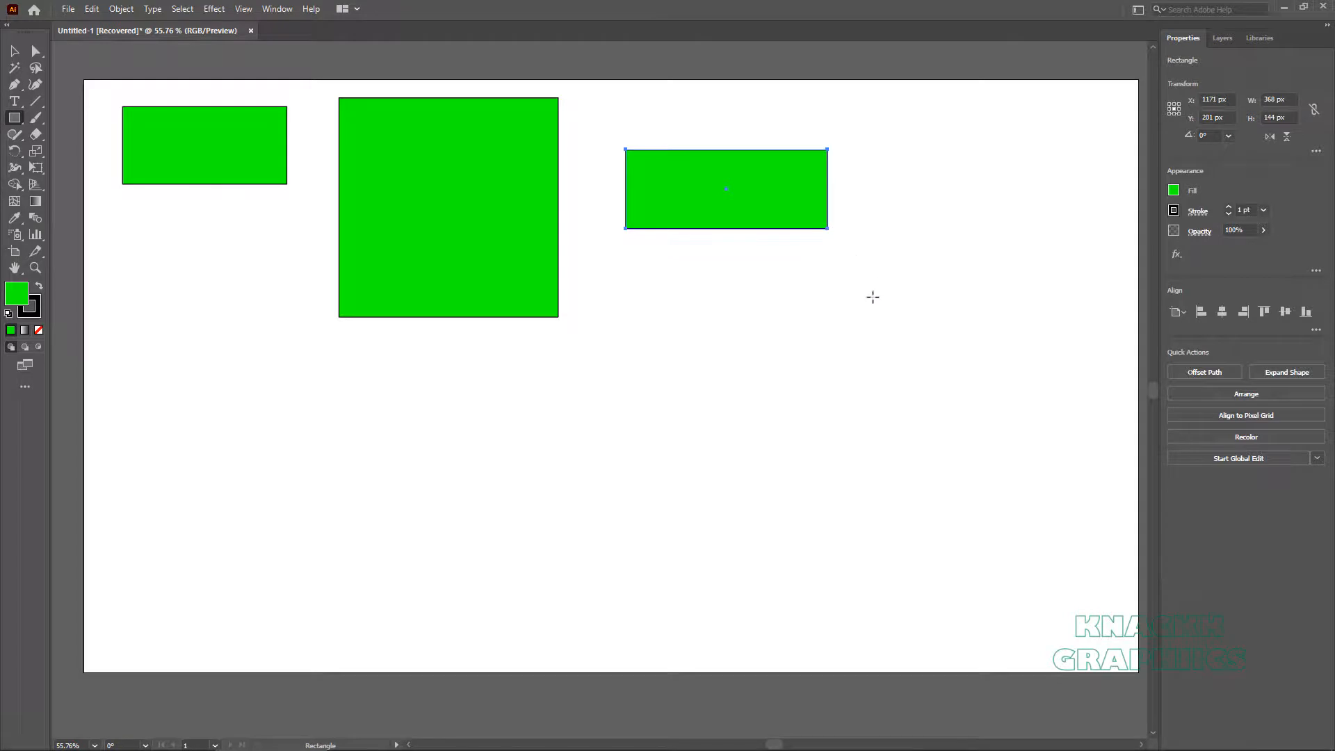
{"action": "key", "text": "shift+alt"}
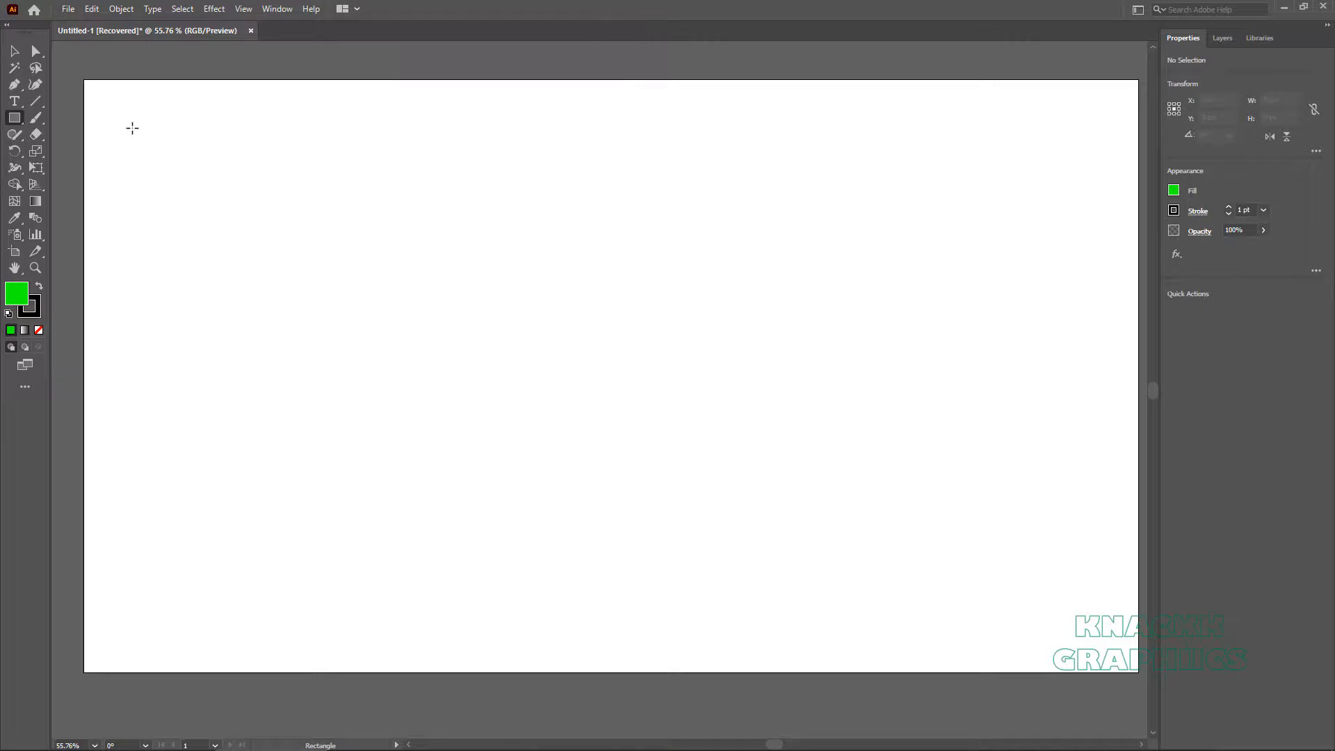
{"action": "left_click", "coordinate": [132, 128]}
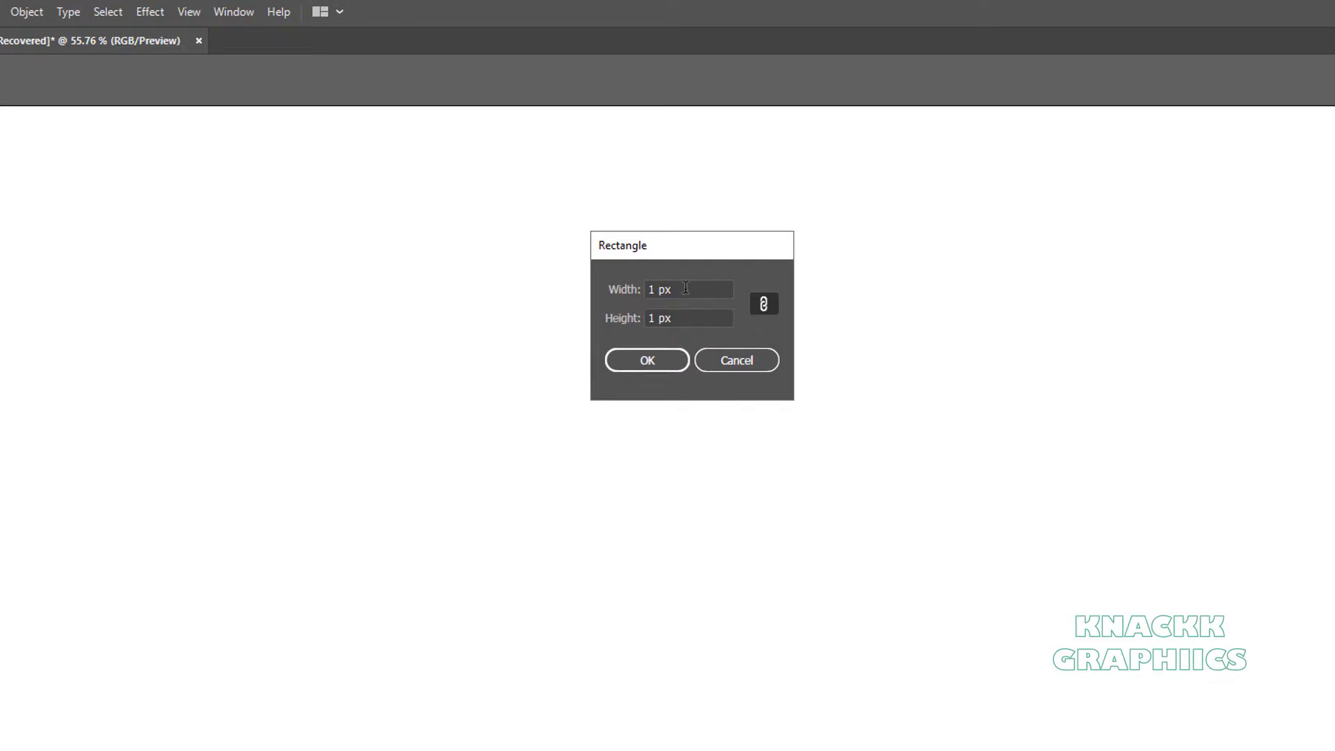
{"action": "type", "text": "100"}
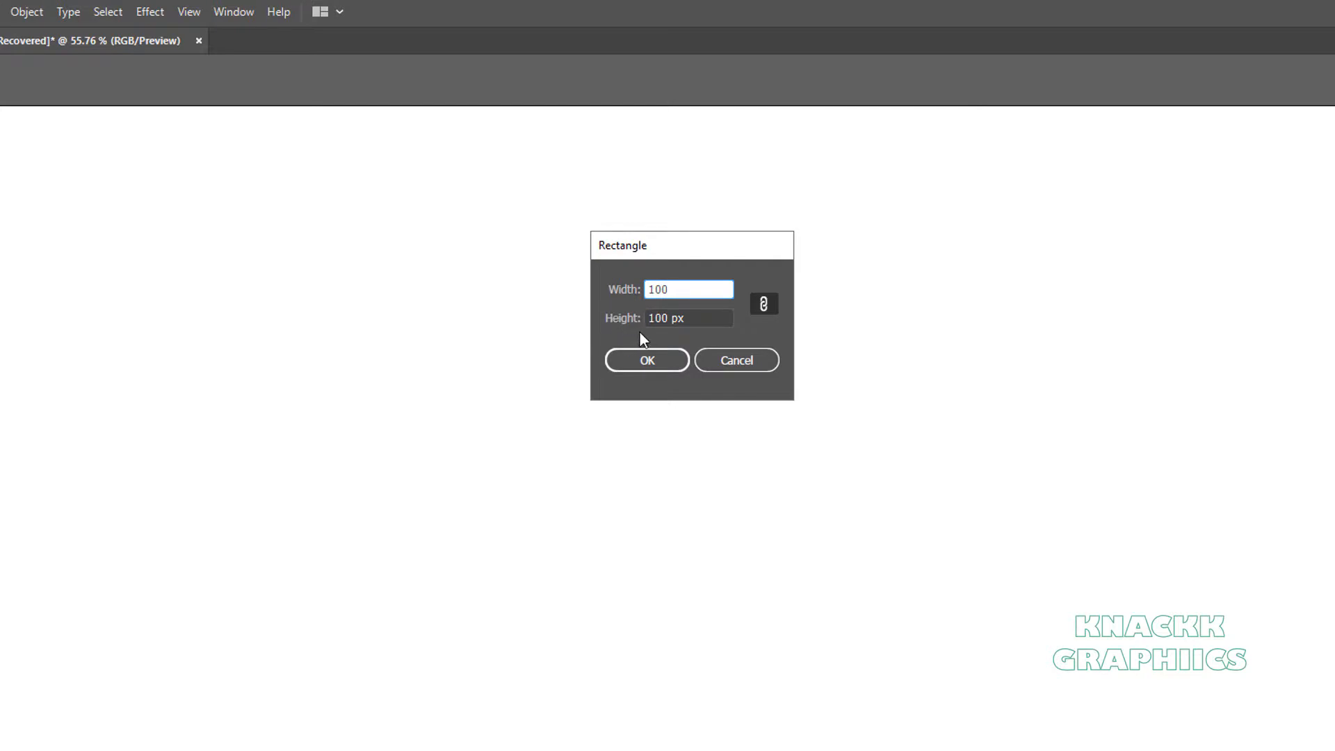
{"action": "mouse_move", "coordinate": [647, 339]}
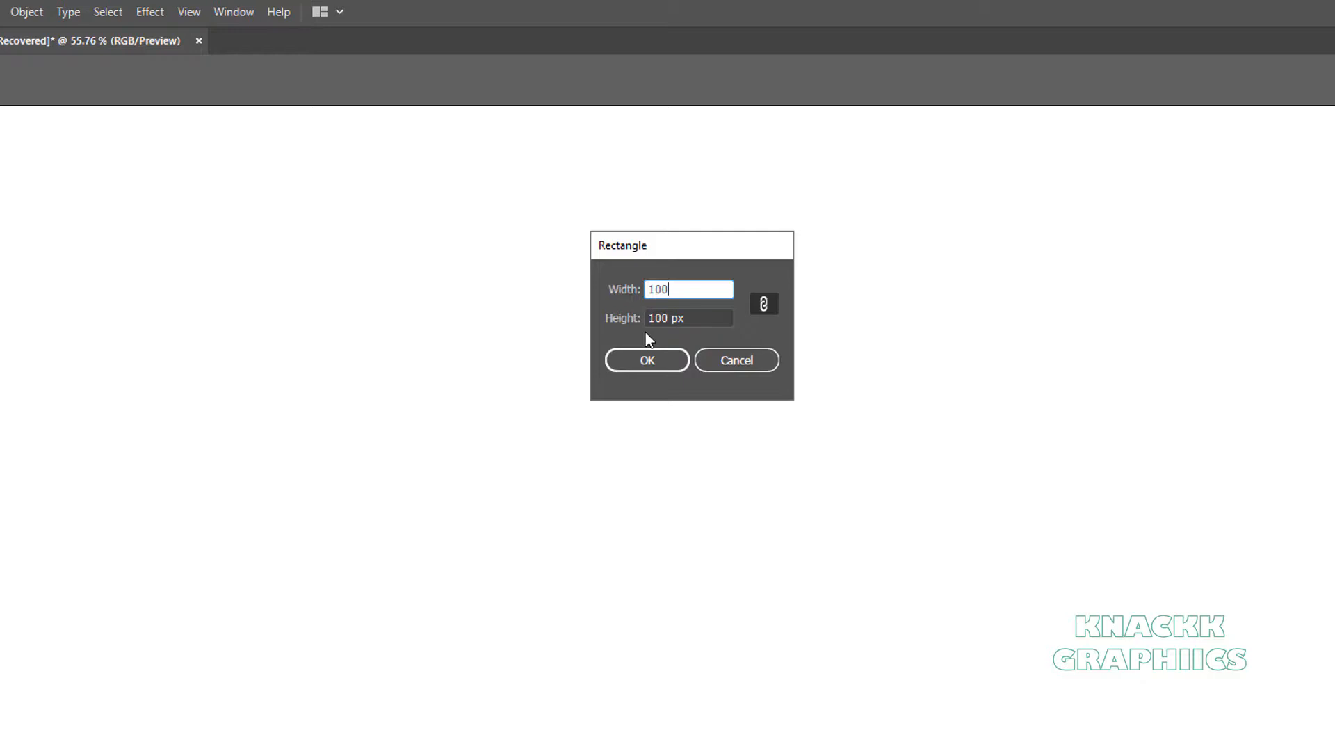
{"action": "mouse_move", "coordinate": [773, 322]}
{"action": "type", "text": "3"}
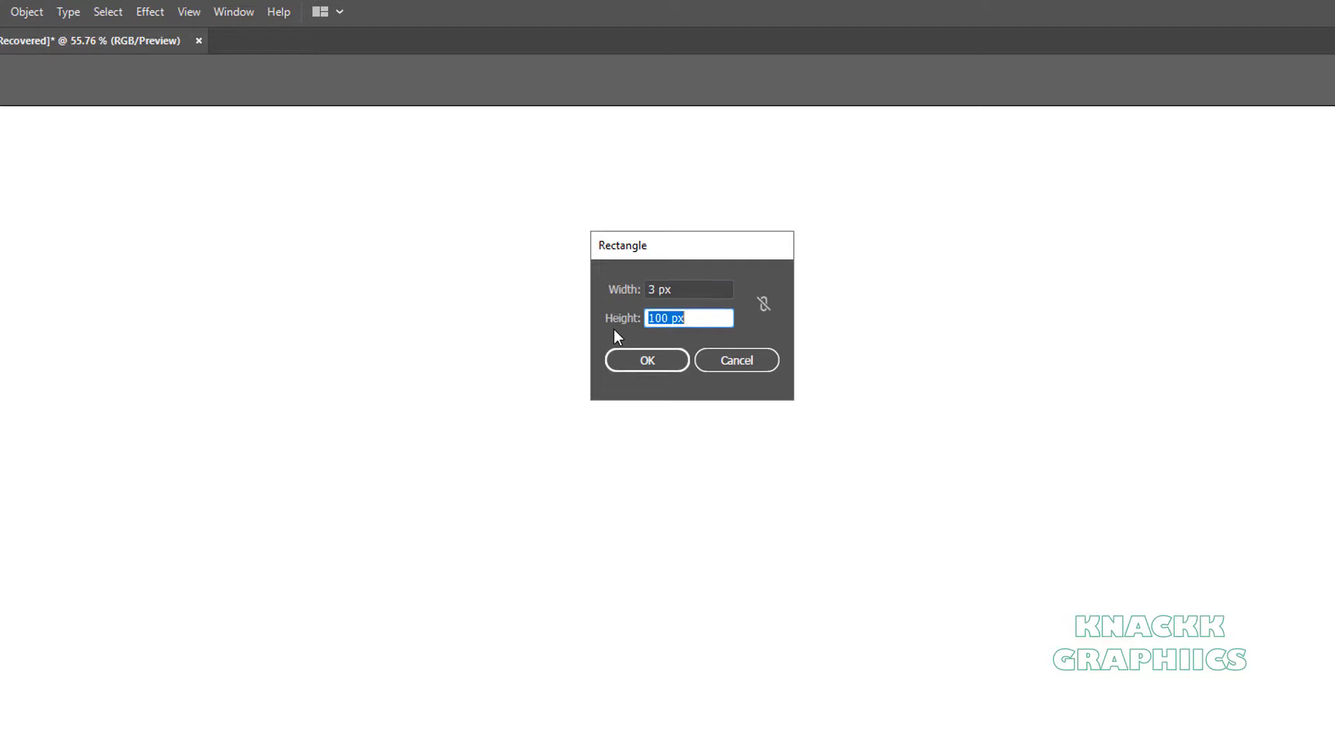
{"action": "type", "text": "1"}
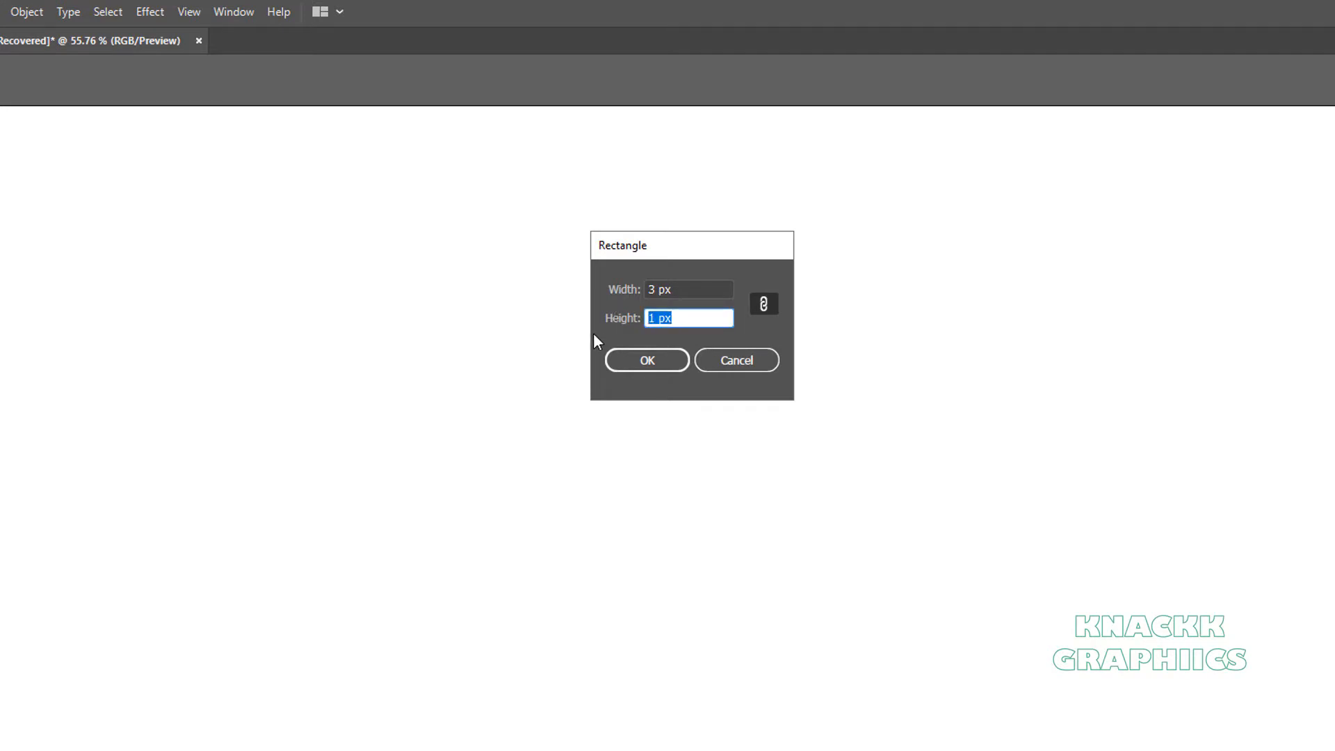
{"action": "type", "text": "100"}
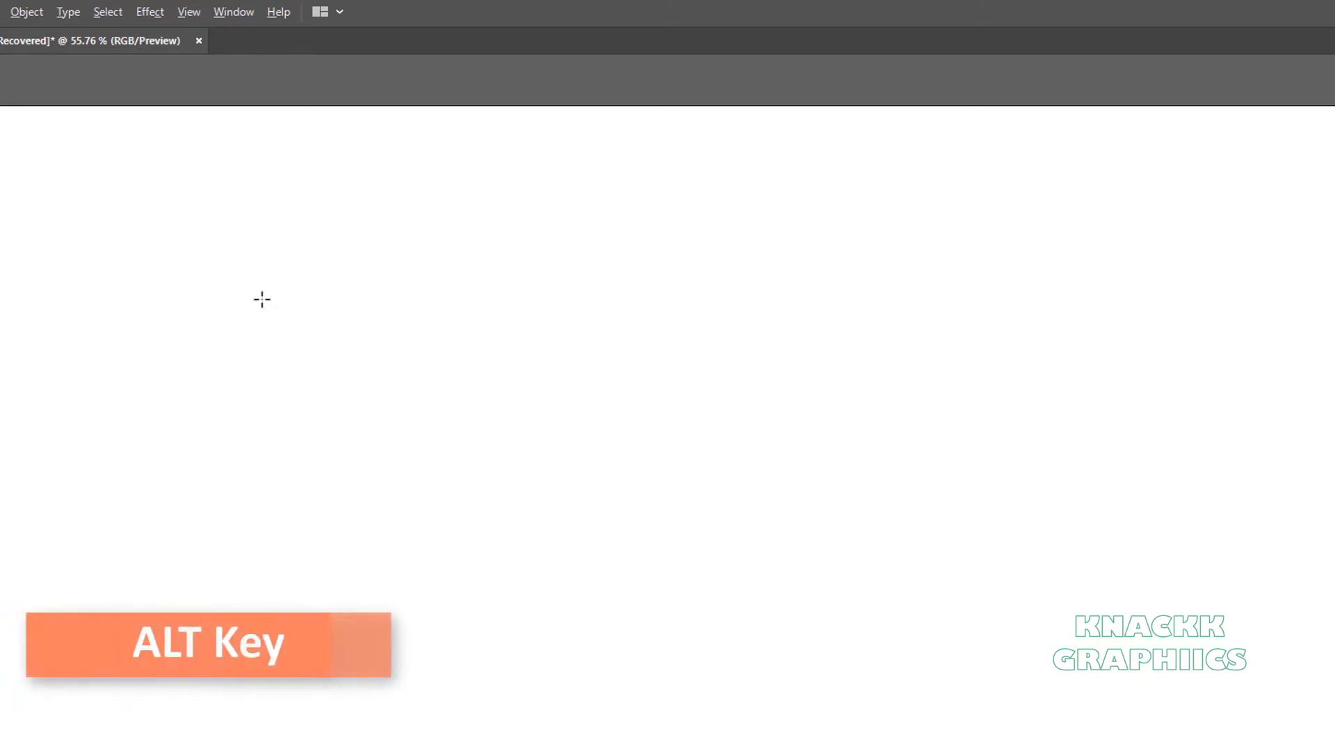
Step: Alt-click the artboard and create a centred 200 by 100 px rectangle from the Rectangle dialog
{"action": "left_click", "coordinate": [262, 300]}
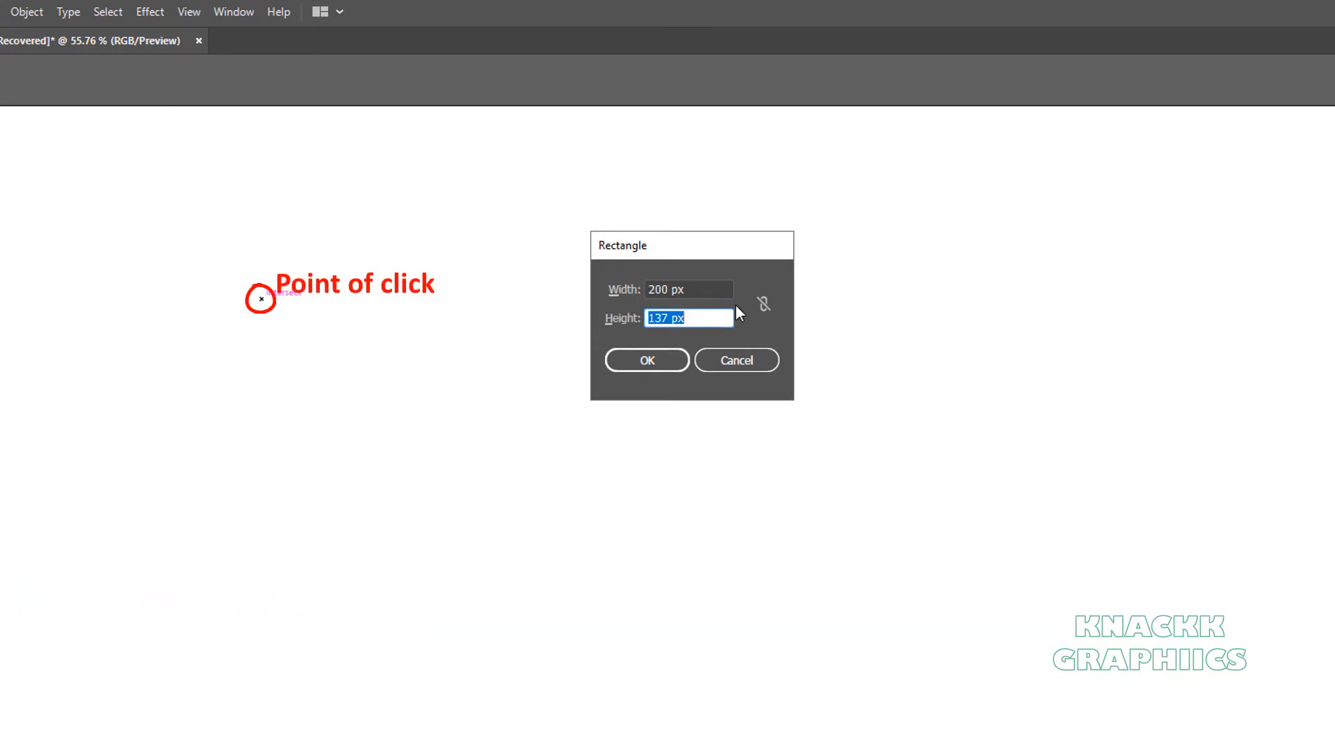
{"action": "type", "text": "100"}
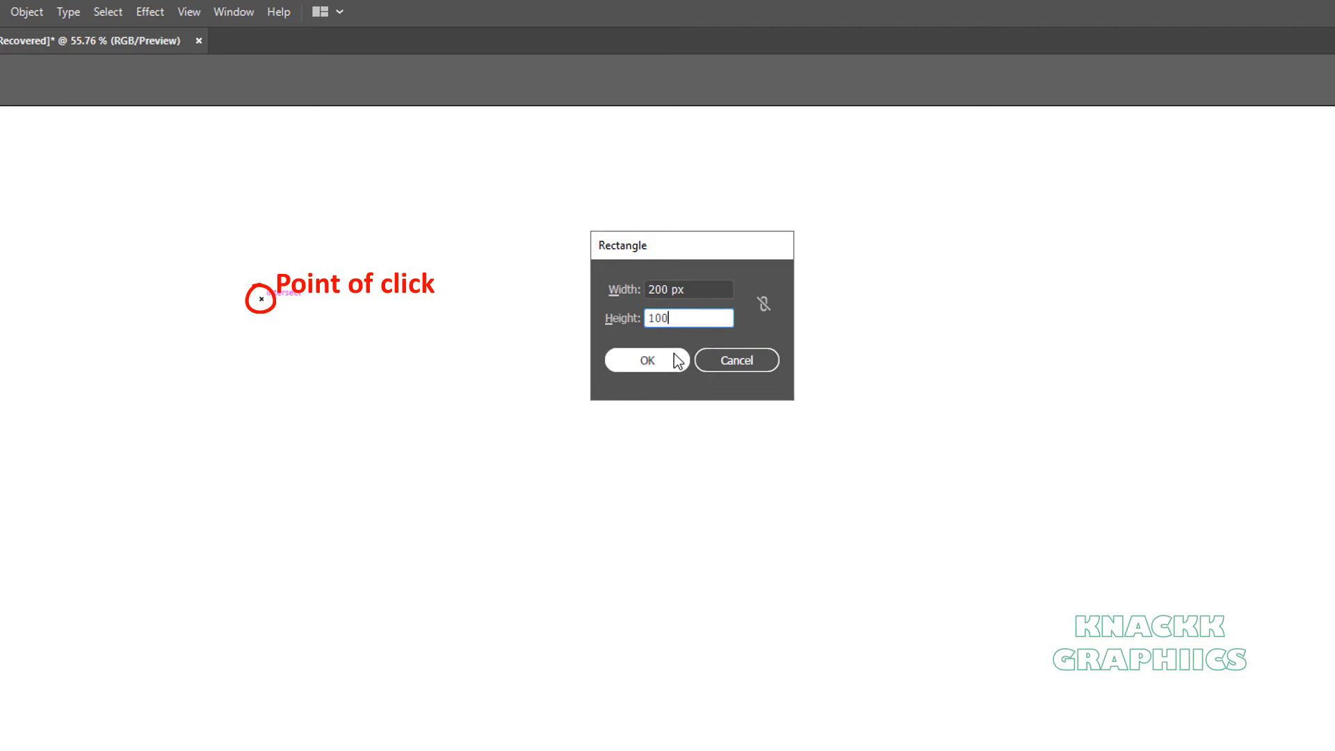
{"action": "left_click", "coordinate": [647, 359]}
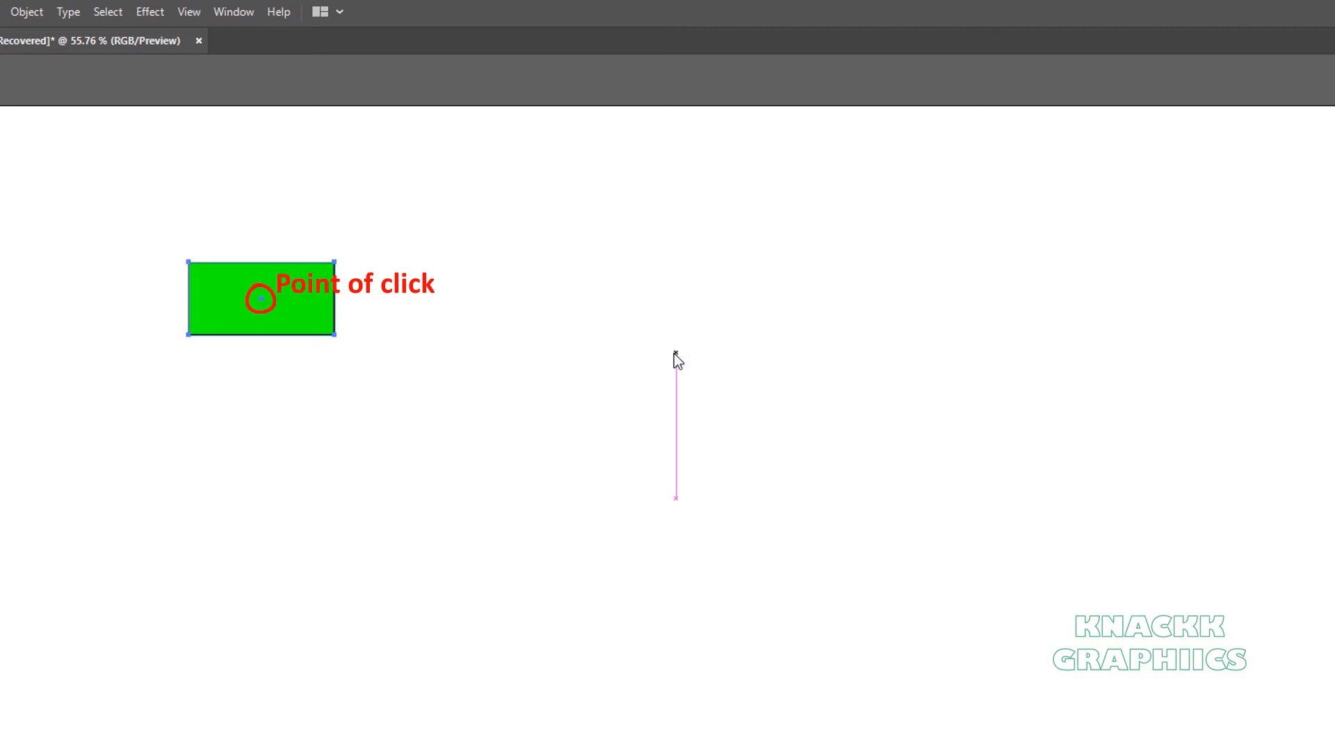